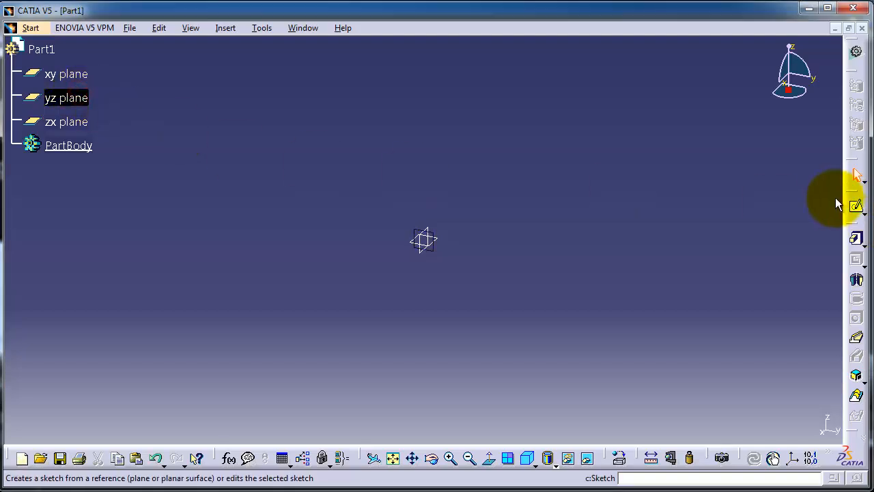
Step: Draw a rectangle in a sketch on the yz plane and exit the sketcher
left_click(858, 205)
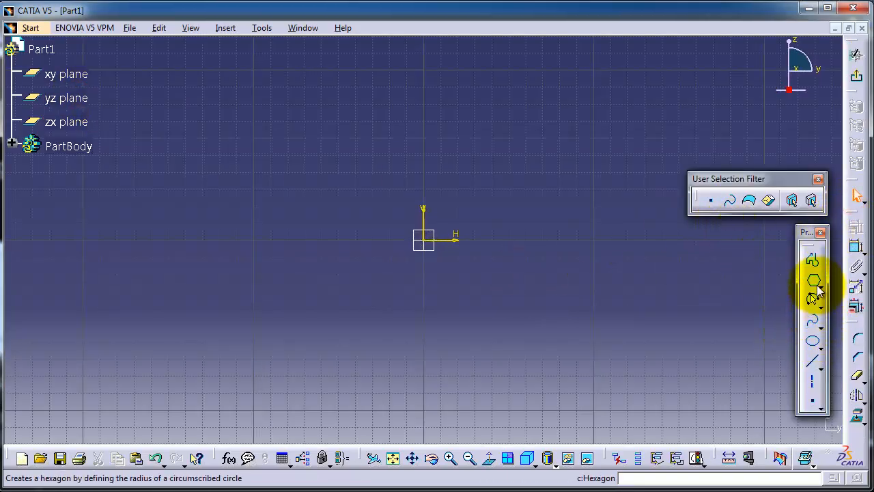
left_click(813, 294)
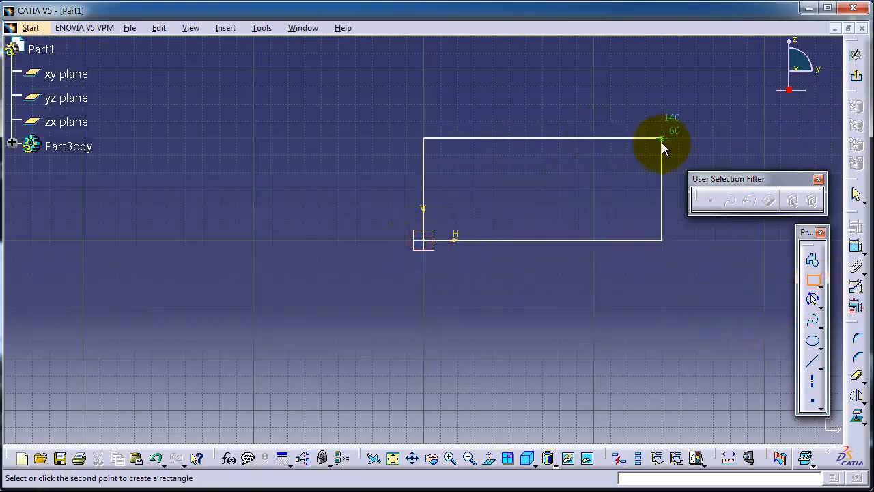
left_click(660, 139)
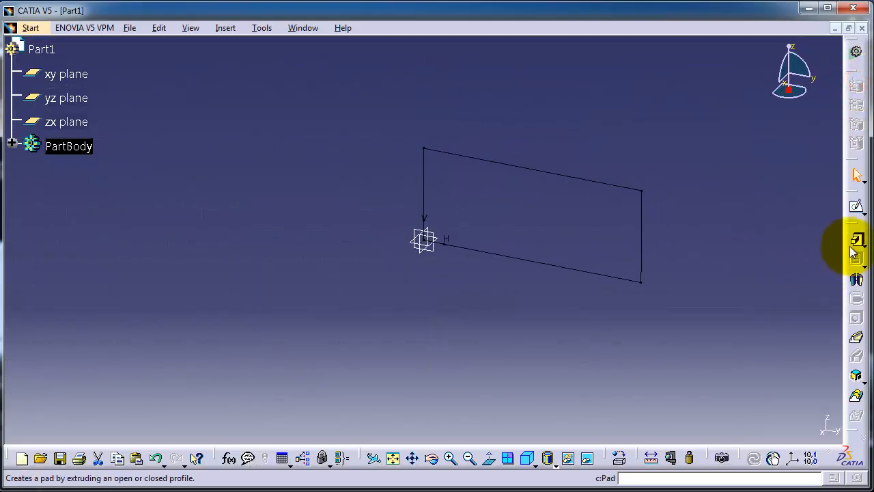
Step: Pad Sketch.1 into a 20 mm solid block and select its front face
left_click(858, 240)
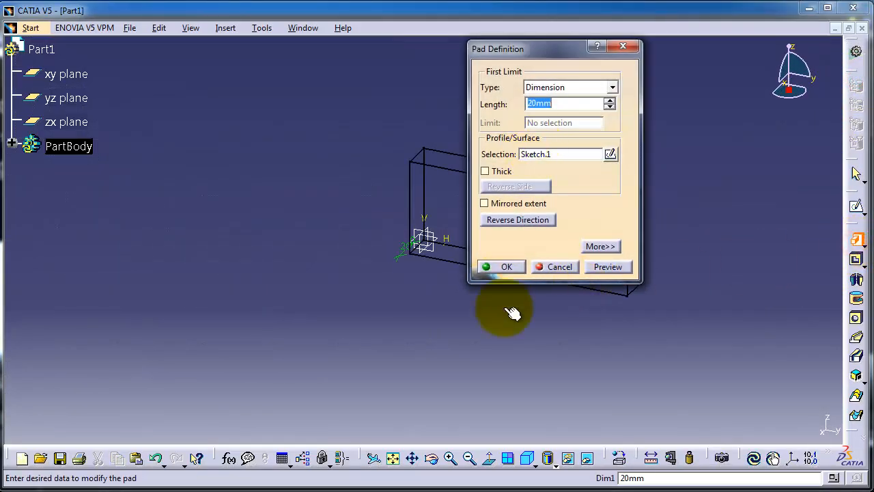
left_click(501, 266)
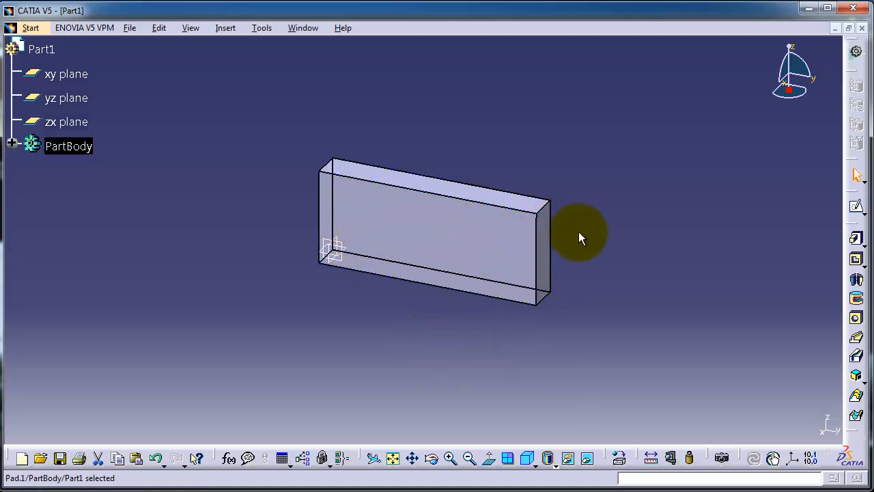
mouse_move(341, 199)
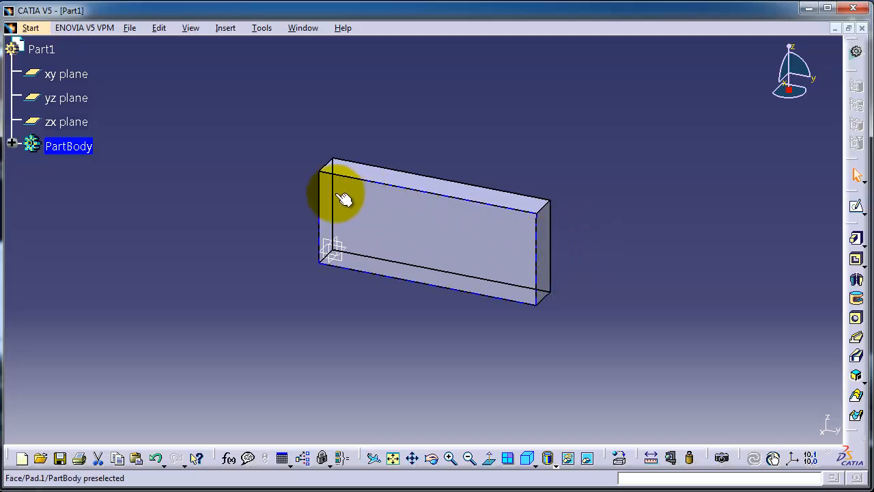
mouse_move(464, 273)
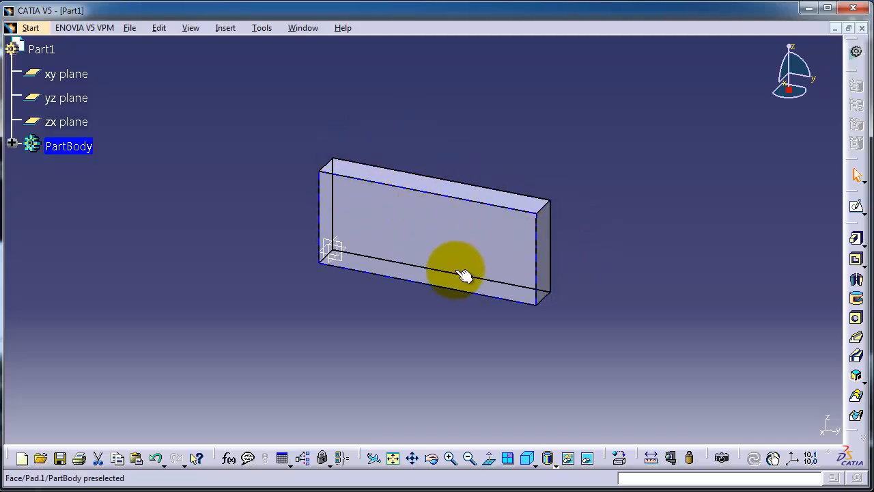
left_click(63, 74)
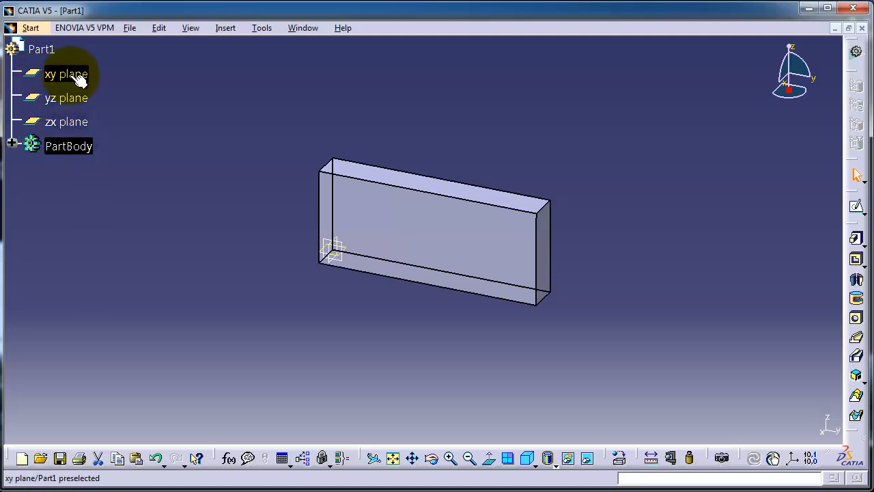
Step: Begin a new sketch on the block's front face
left_click(440, 222)
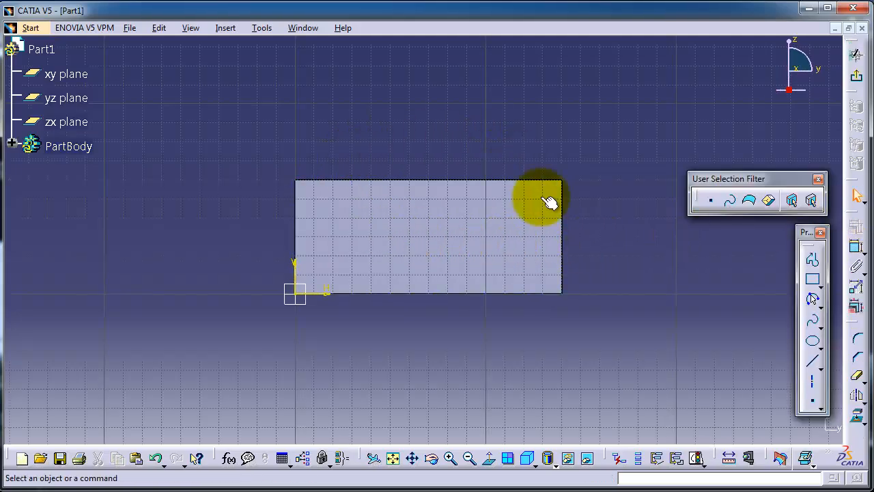
mouse_move(279, 292)
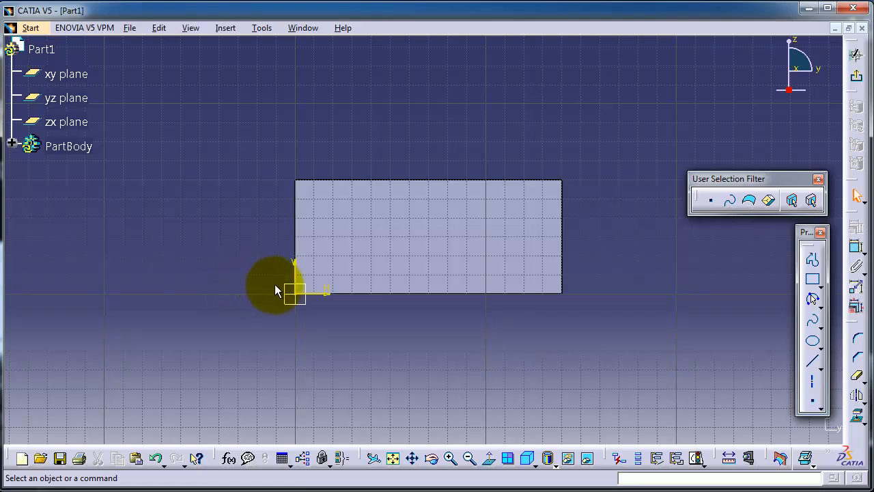
mouse_move(255, 53)
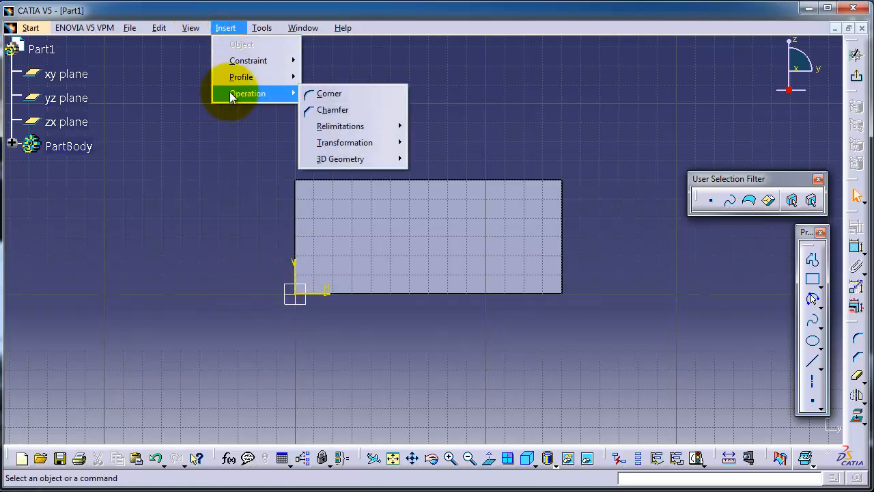
mouse_move(348, 158)
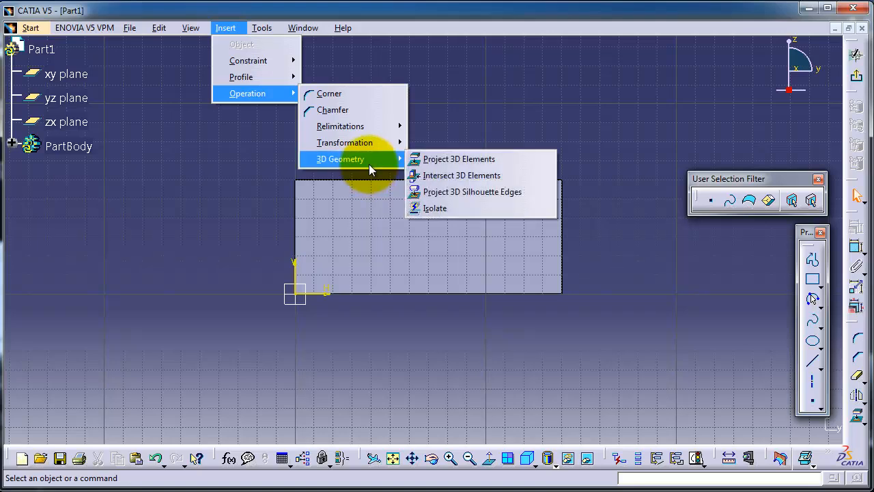
mouse_move(443, 164)
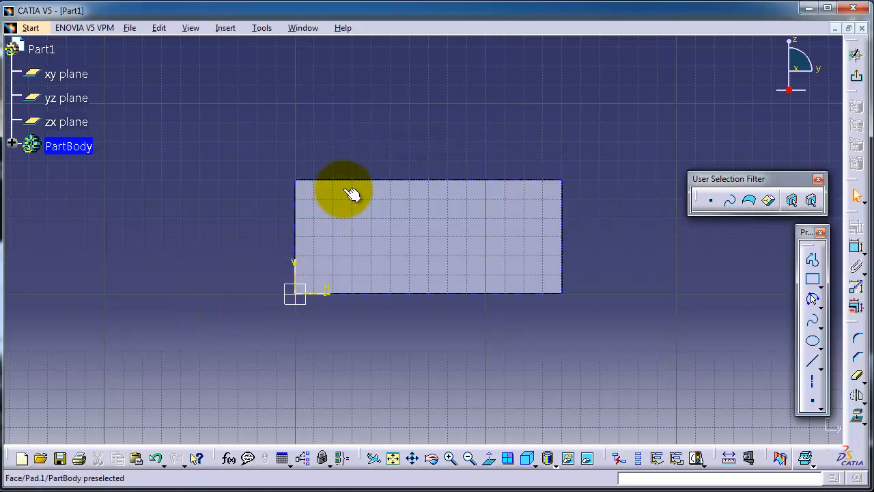
mouse_move(348, 185)
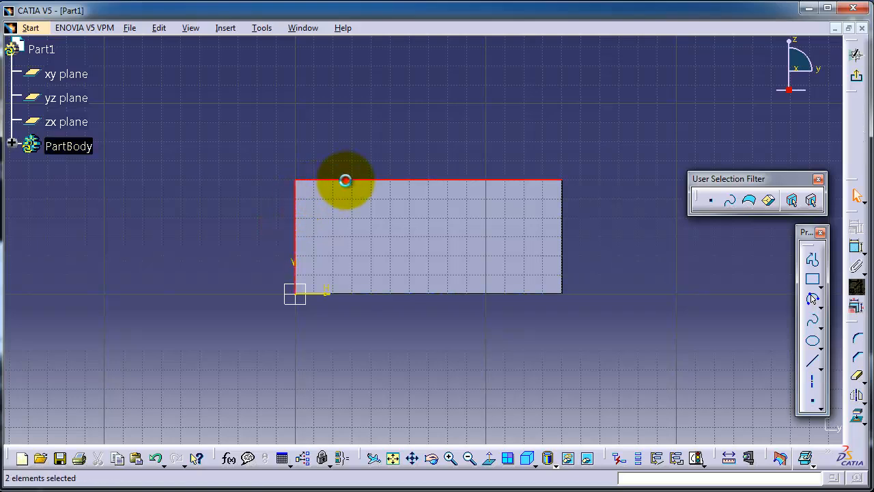
mouse_move(528, 276)
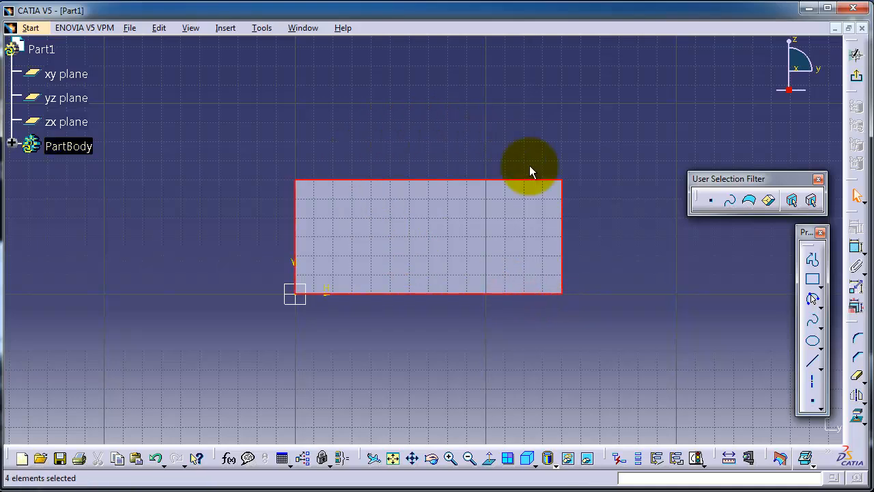
mouse_move(608, 218)
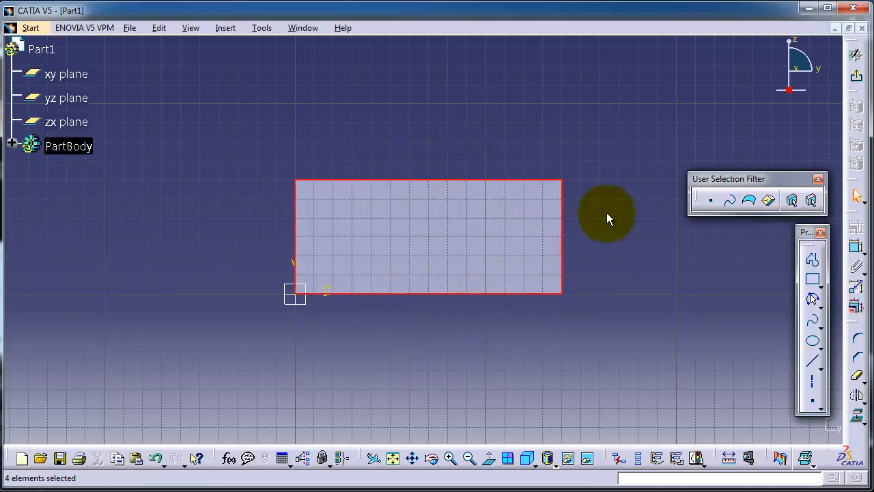
mouse_move(629, 237)
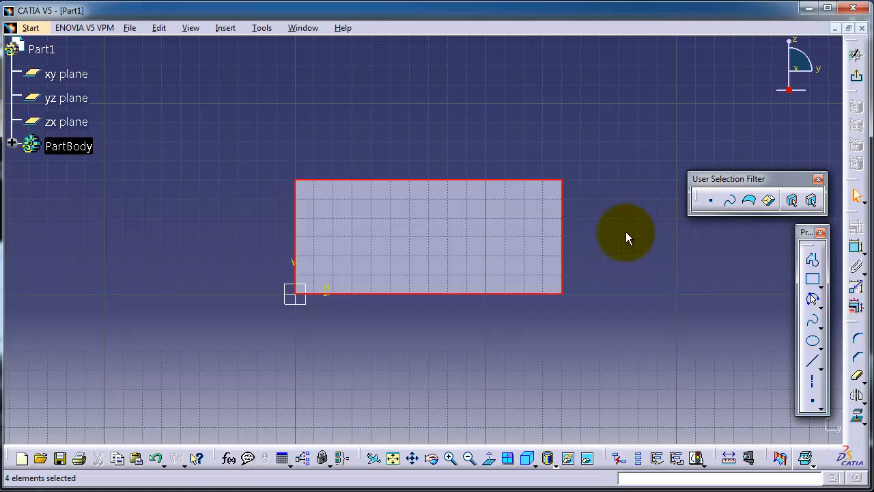
mouse_move(226, 41)
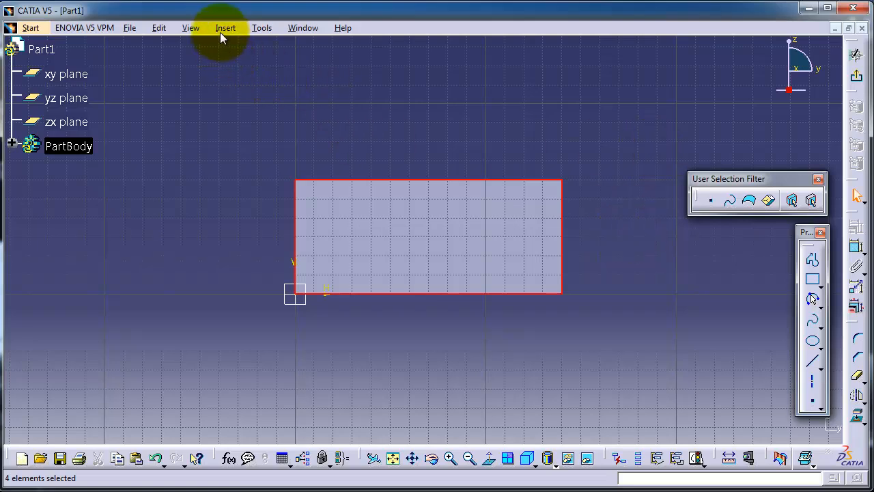
Step: Project the face's four selected edges into the sketch via Project 3D Elements
left_click(225, 28)
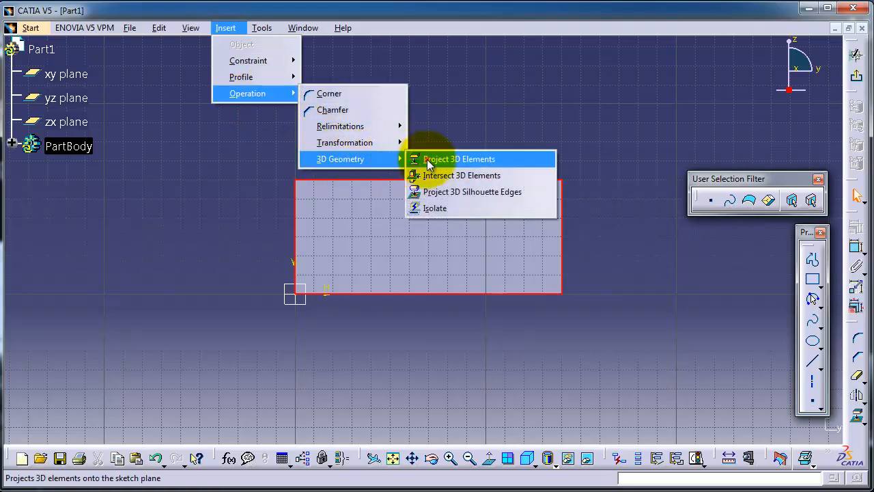
left_click(459, 158)
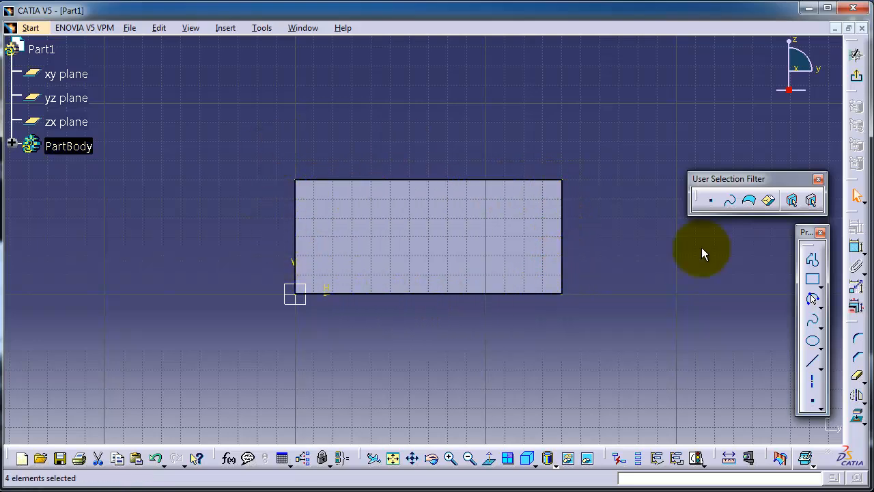
mouse_move(227, 218)
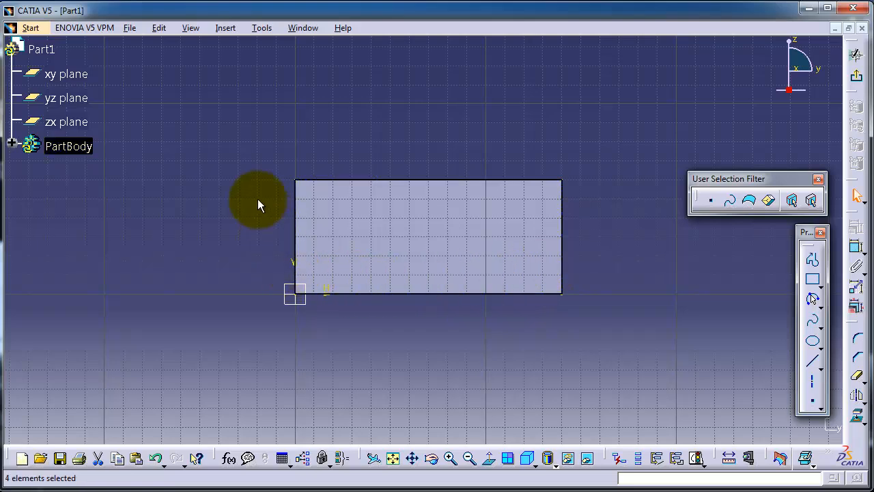
mouse_move(265, 216)
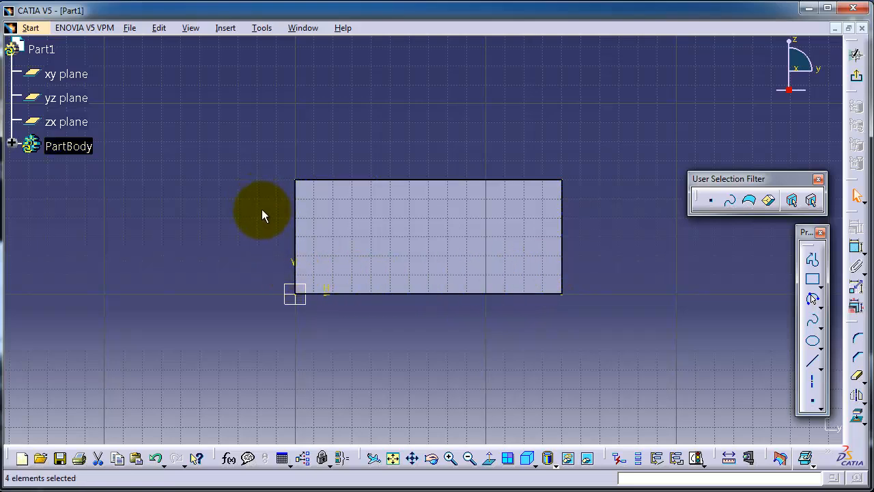
mouse_move(235, 38)
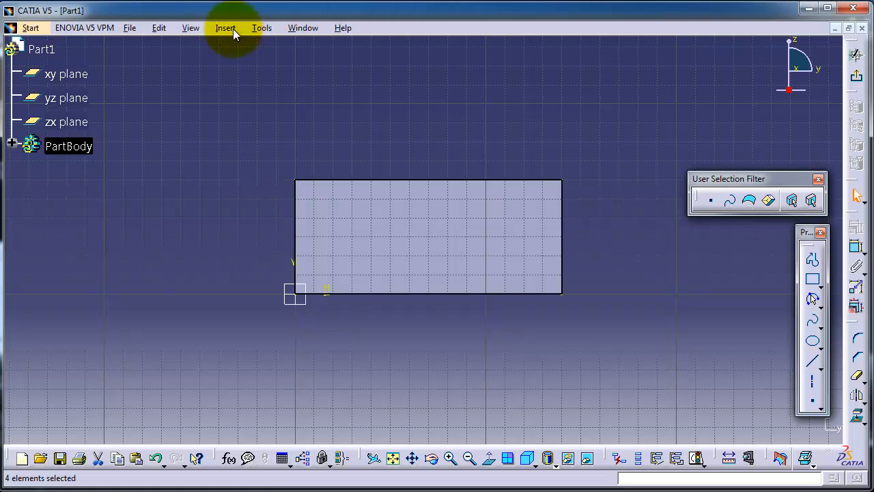
mouse_move(231, 52)
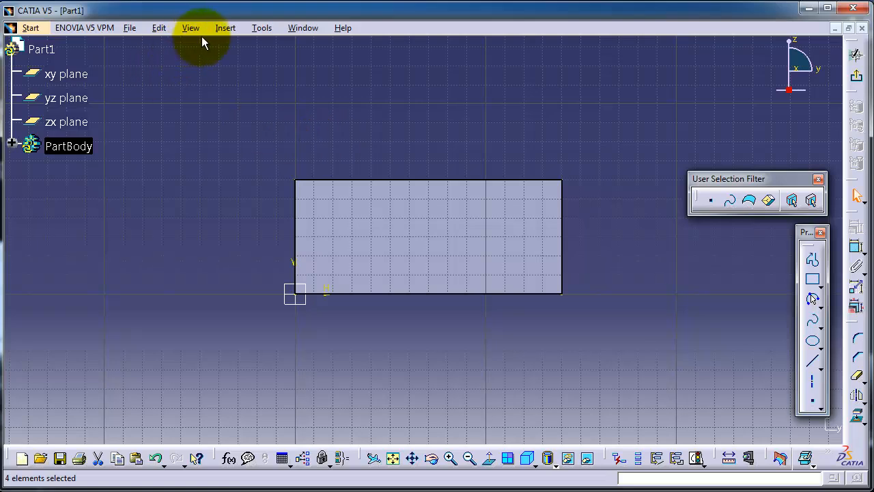
mouse_move(813, 199)
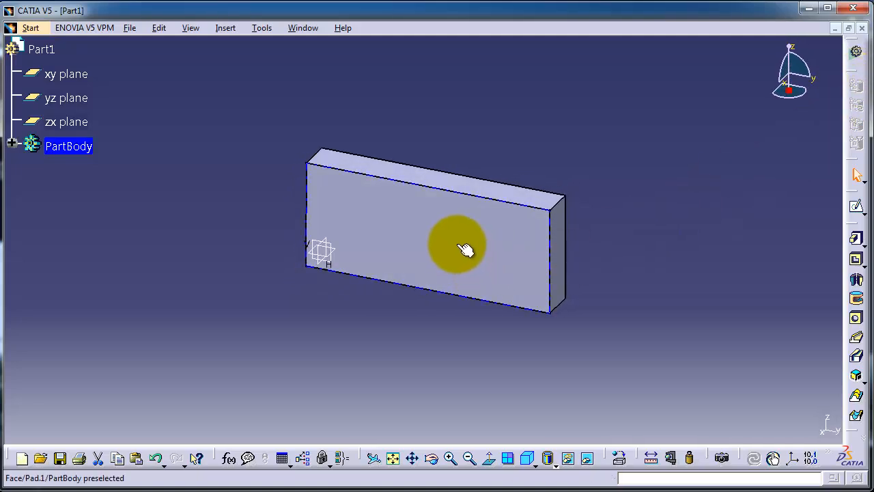
mouse_move(315, 179)
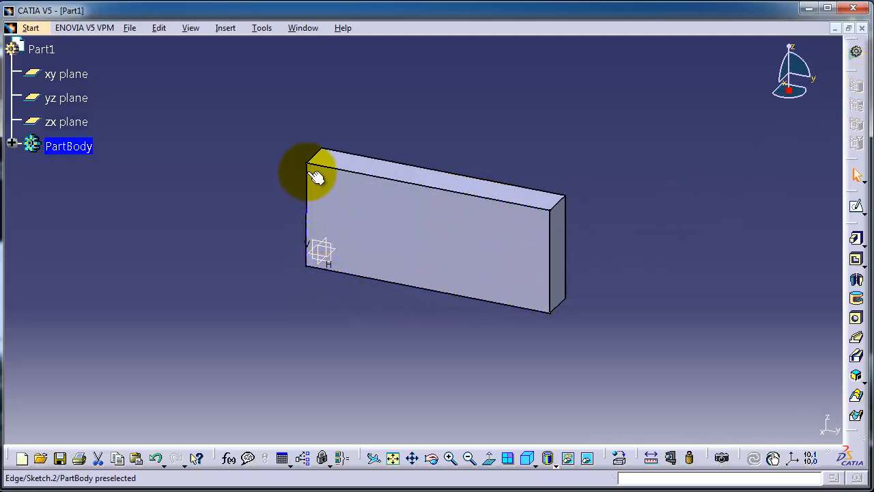
Step: Hide Pad.1 from the tree so only the projected outline Sketch.2 remains visible
left_click(9, 146)
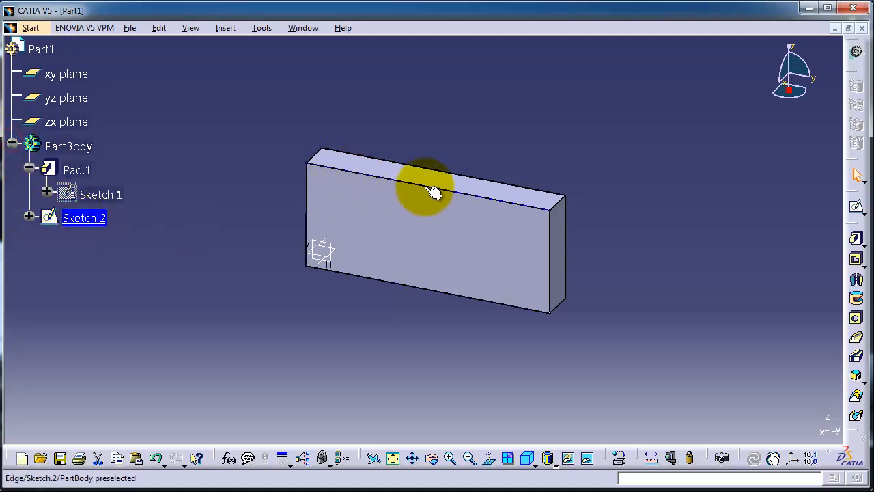
right_click(74, 170)
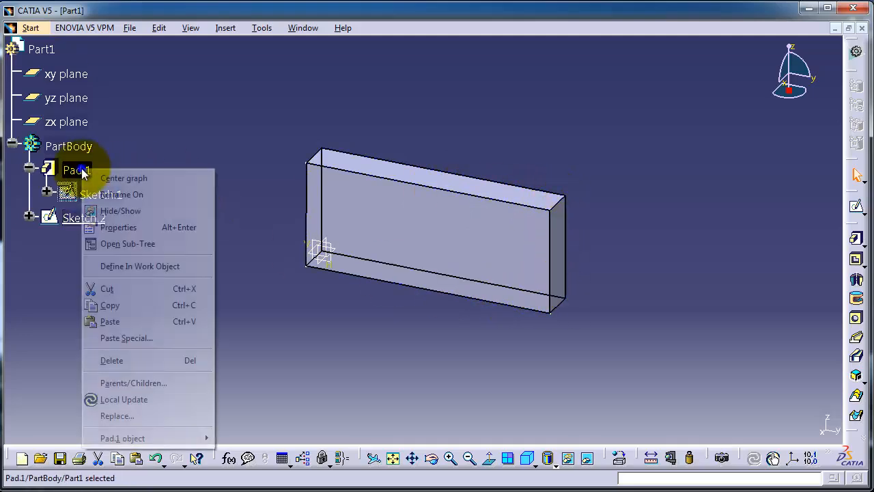
mouse_move(125, 213)
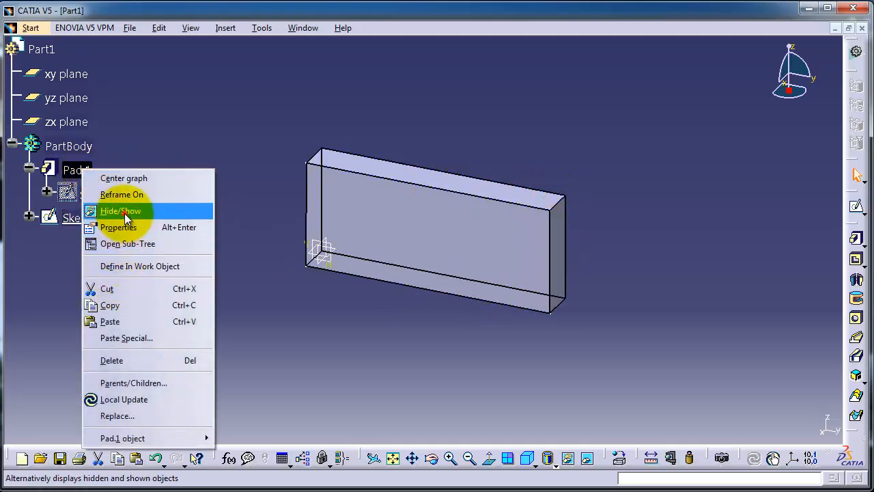
left_click(121, 210)
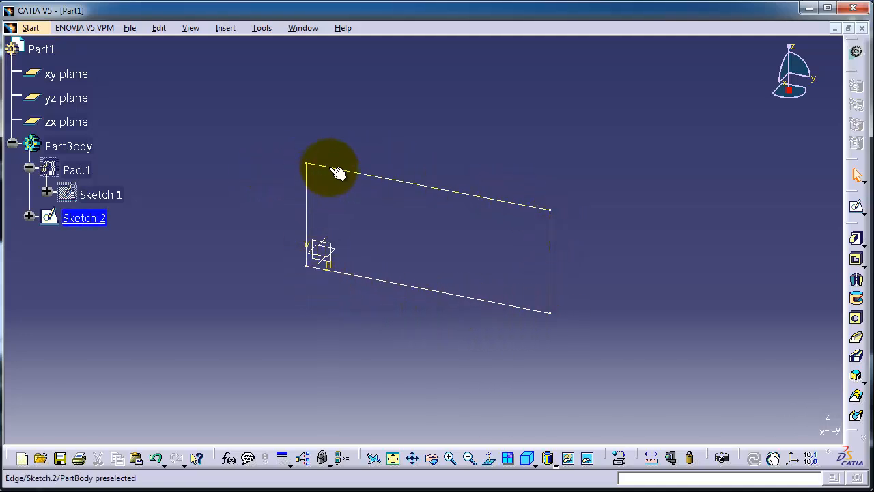
Step: Define Pad.1 as the in-work object, showing the block again
right_click(76, 170)
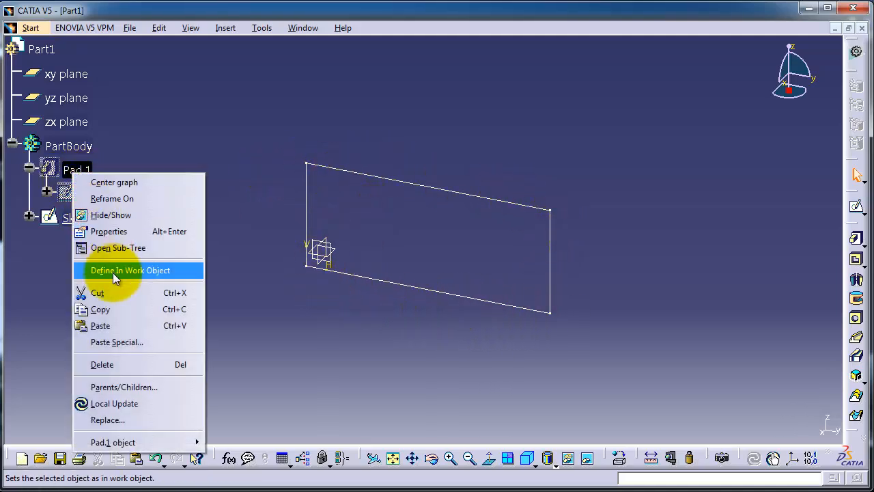
left_click(134, 271)
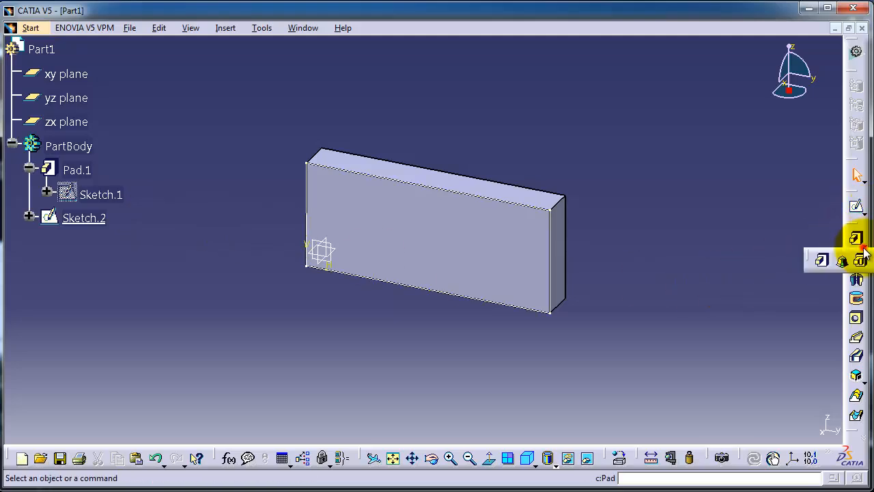
mouse_move(841, 260)
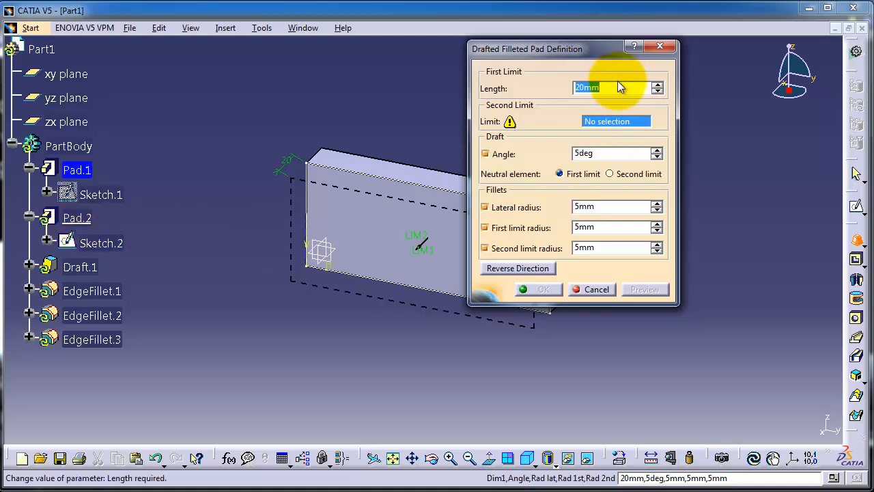
Step: Create a 20 mm drafted filleted pad from Sketch.2 limited by the block face, with 10° draft
left_click_drag(574, 49, 683, 63)
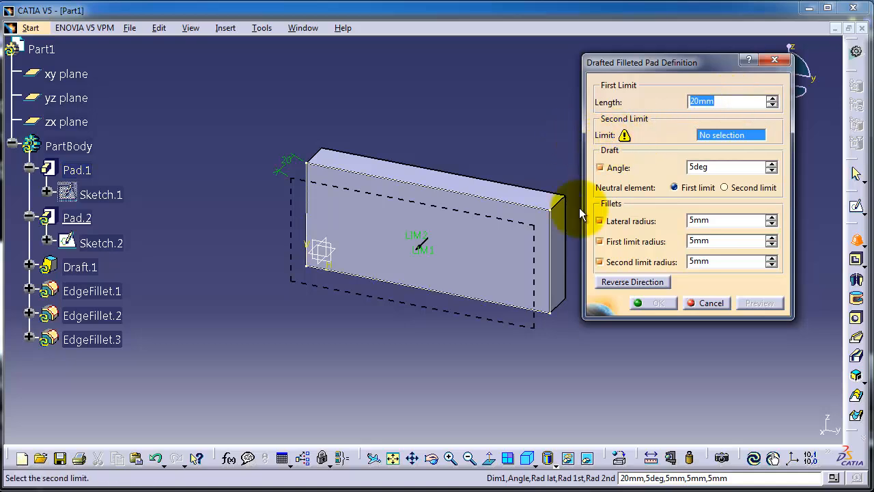
left_click(547, 294)
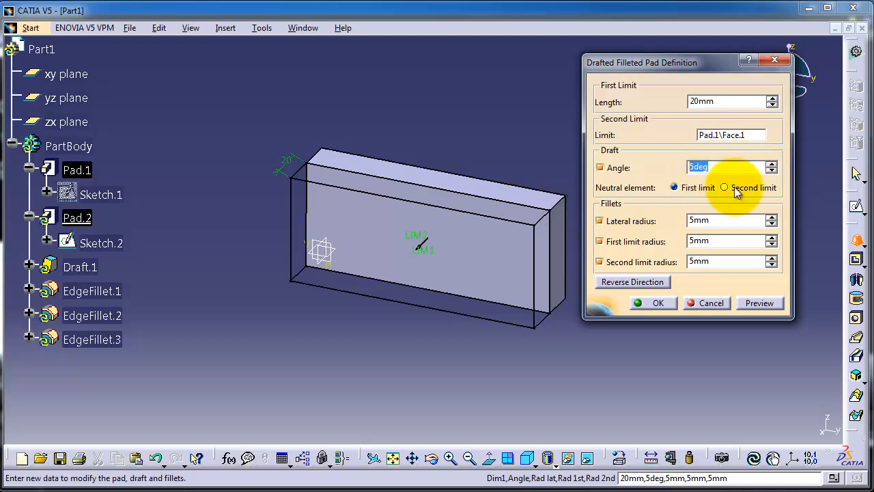
type("10")
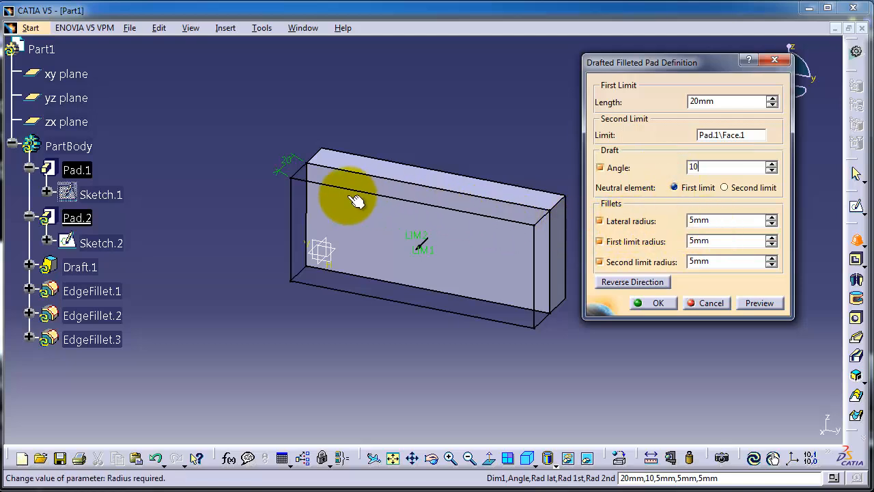
left_click(759, 303)
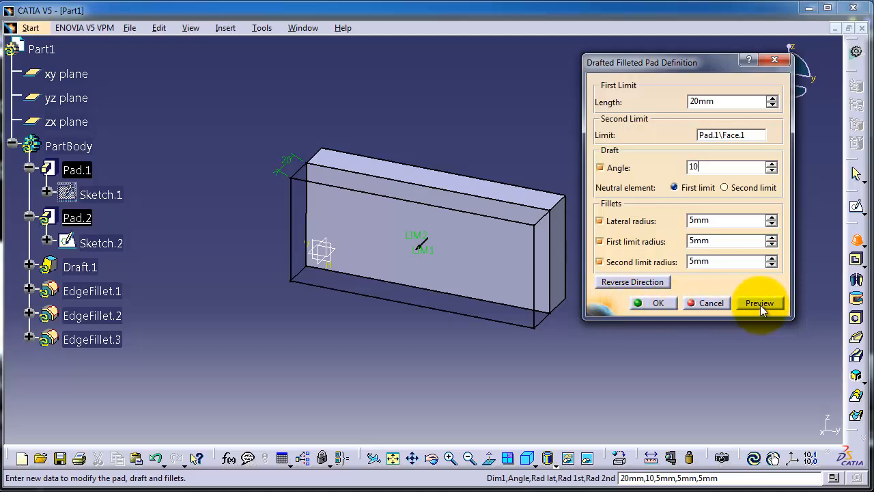
left_click(760, 303)
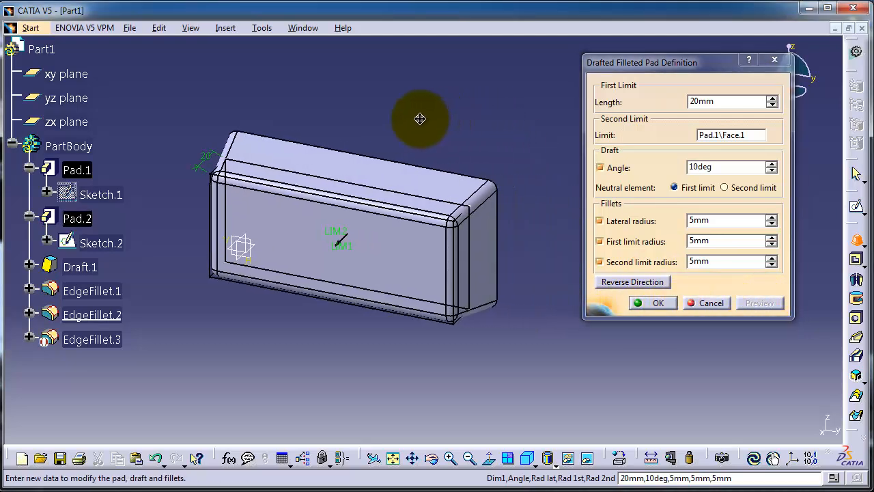
mouse_move(552, 269)
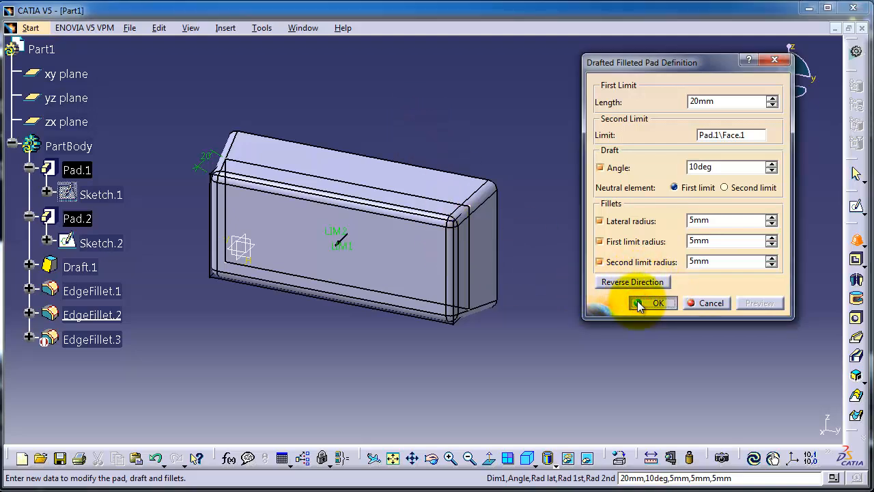
left_click(653, 304)
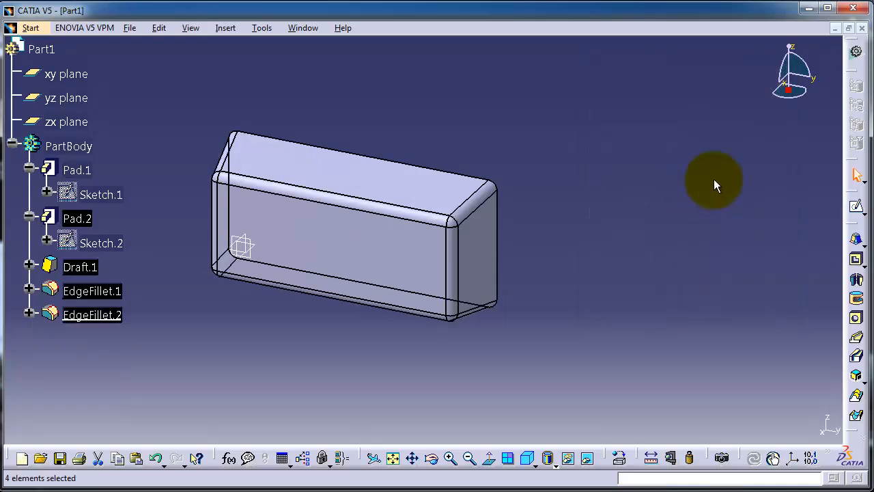
mouse_move(521, 199)
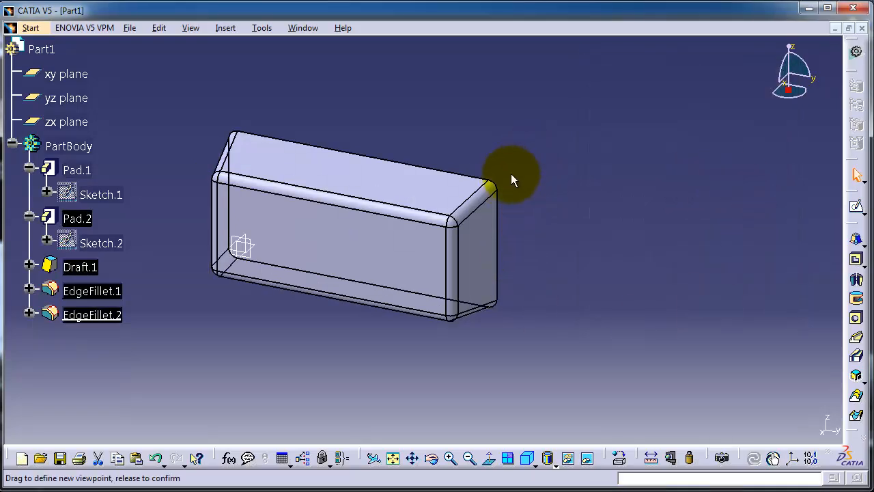
left_click_drag(508, 175, 519, 46)
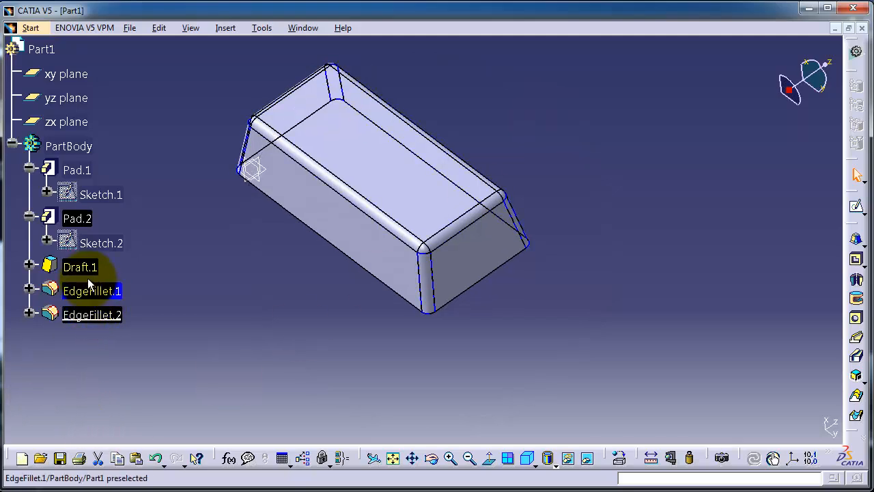
left_click(80, 266)
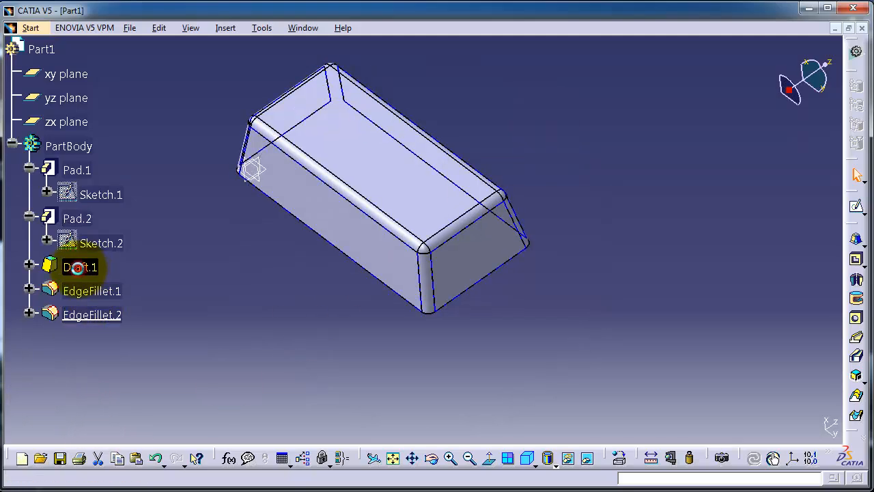
Step: Edit Draft.1 to raise its angle from 10° to 16°
double_click(77, 267)
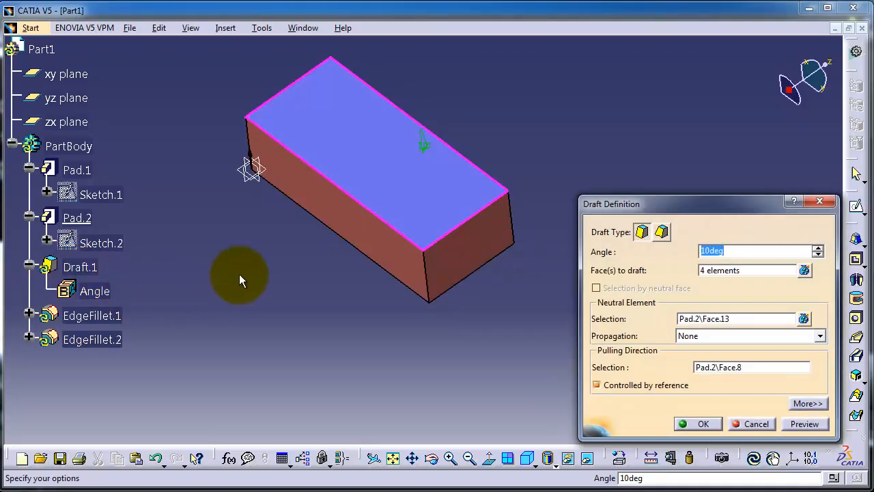
mouse_move(819, 256)
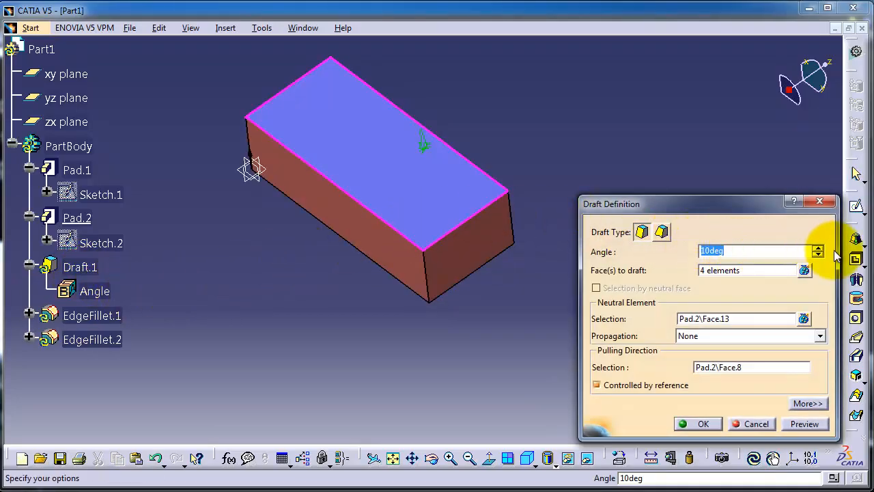
left_click(817, 246)
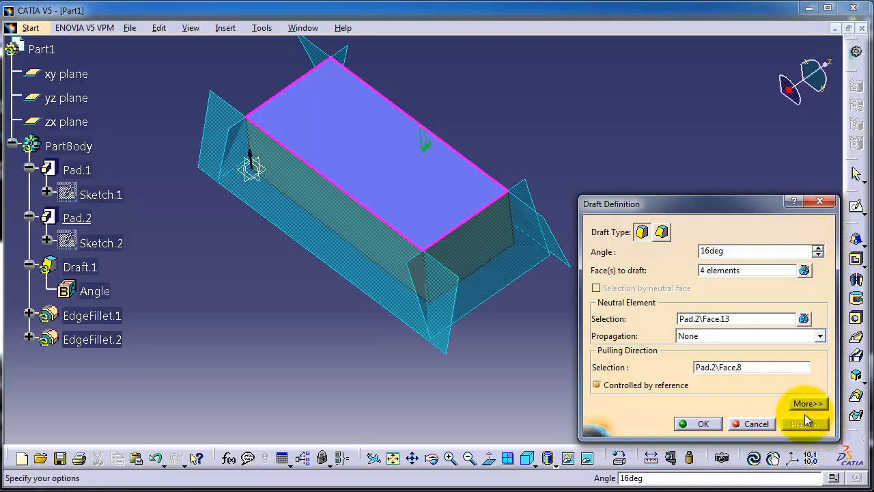
left_click(697, 423)
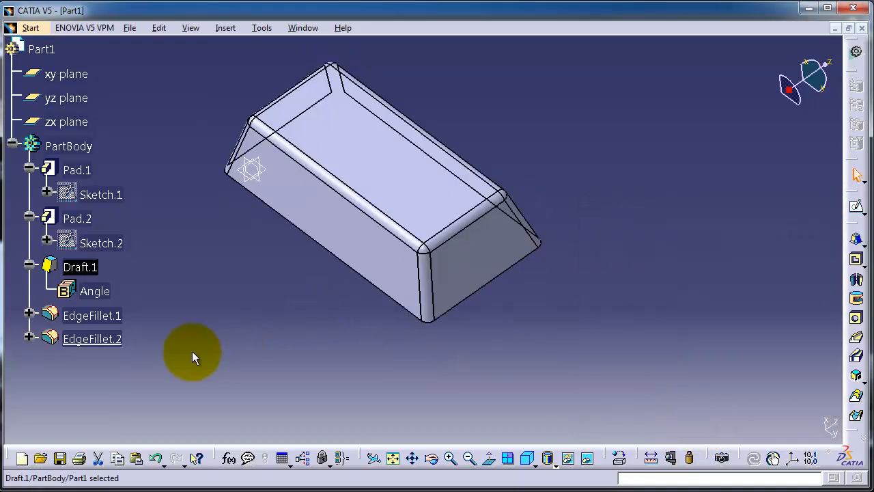
Step: Edit EdgeFillet.1 to a 10 mm radius on the four slanted side edges
left_click(91, 315)
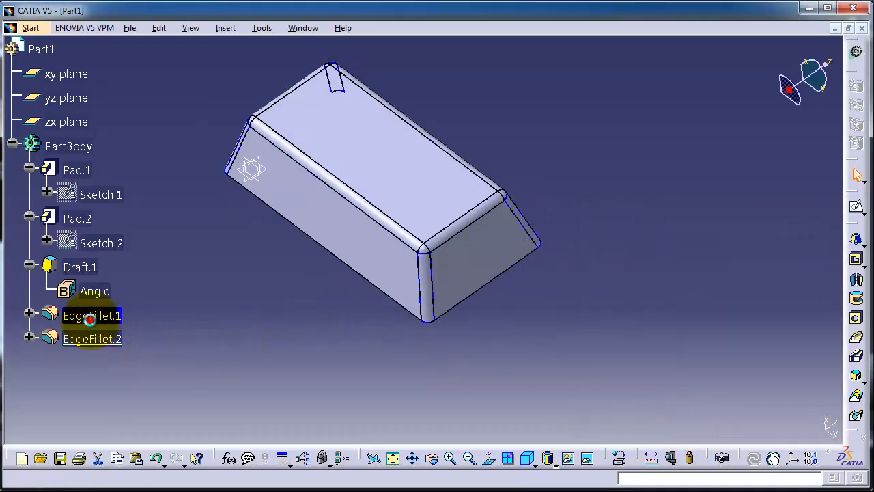
double_click(93, 315)
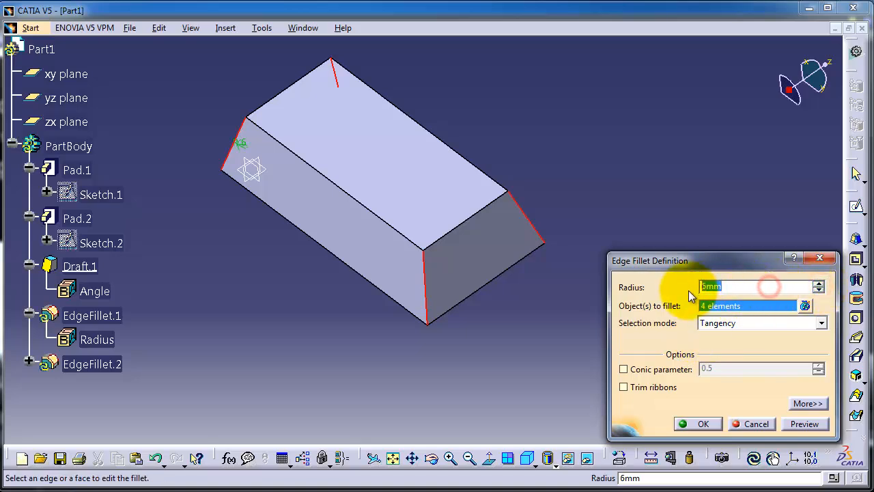
type("10")
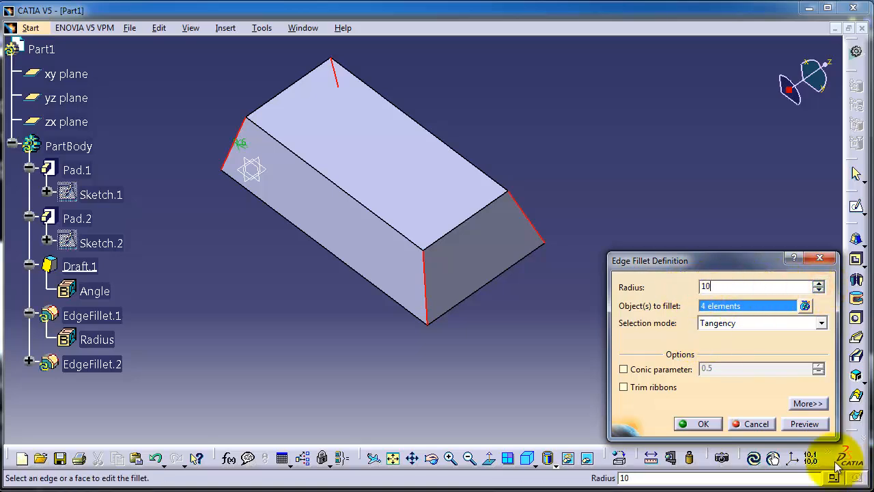
left_click(719, 423)
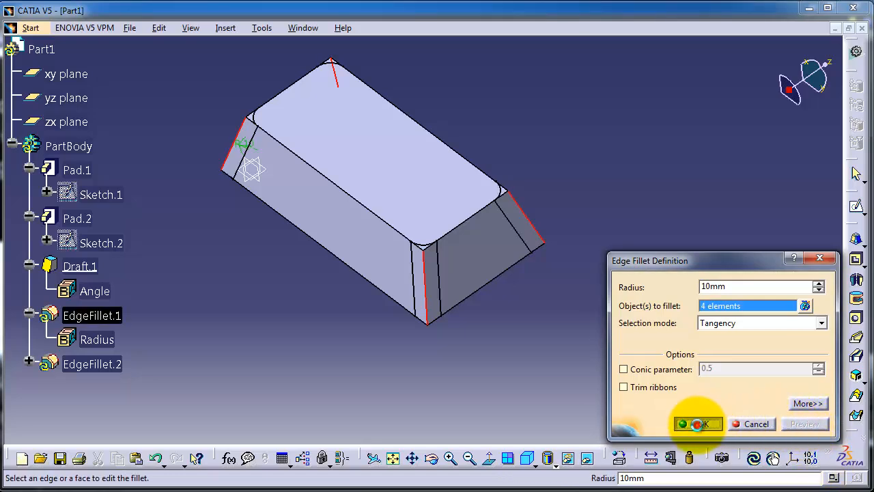
left_click(698, 424)
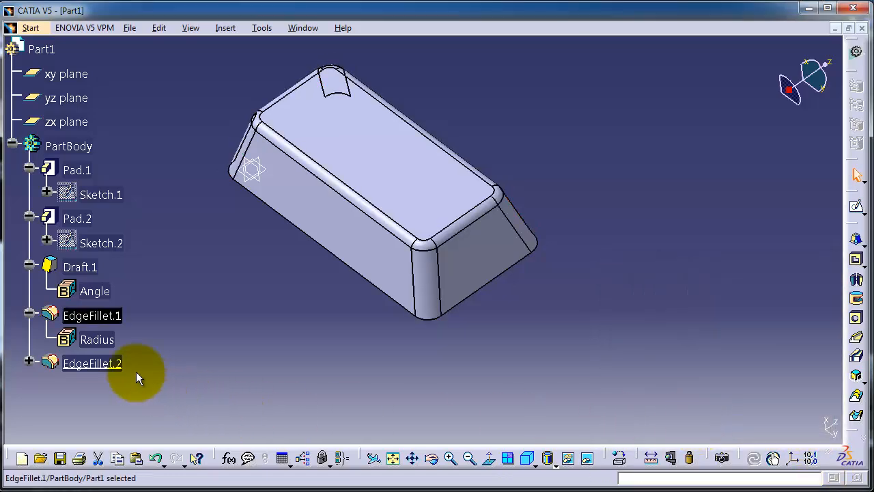
Step: Edit EdgeFillet.2 so the top-edge fillet radius becomes 20 mm
double_click(92, 364)
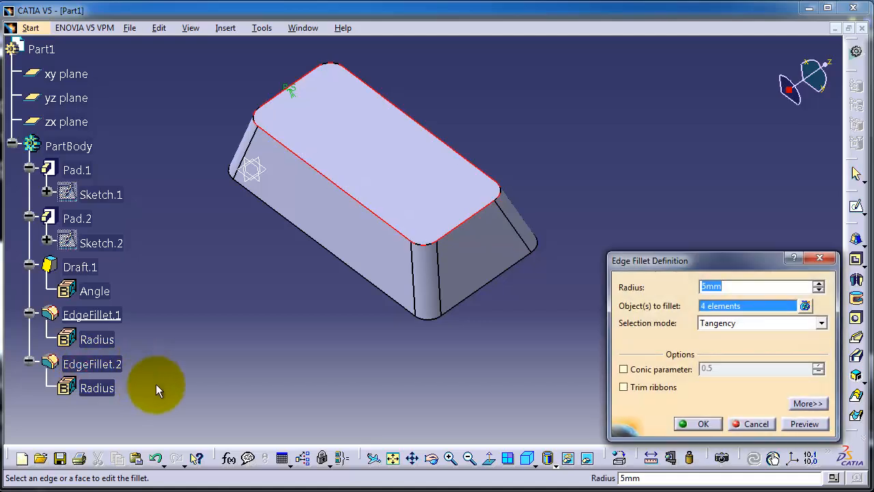
mouse_move(762, 273)
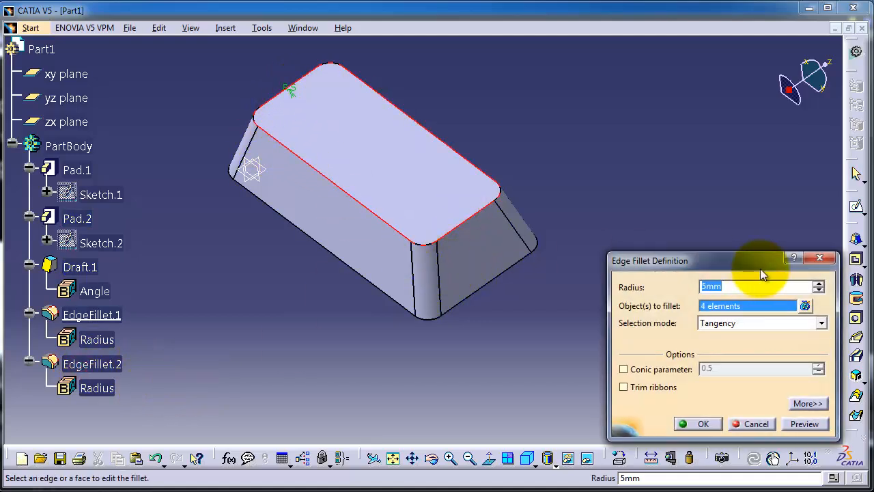
type("20")
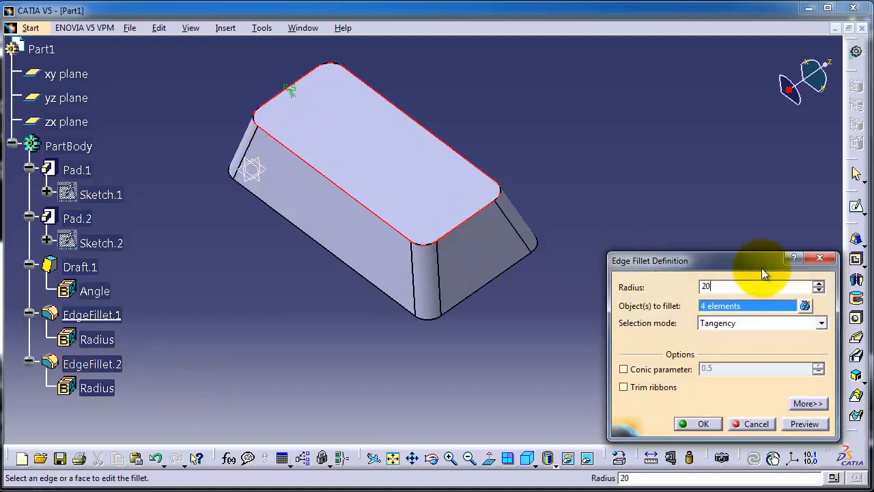
left_click(806, 424)
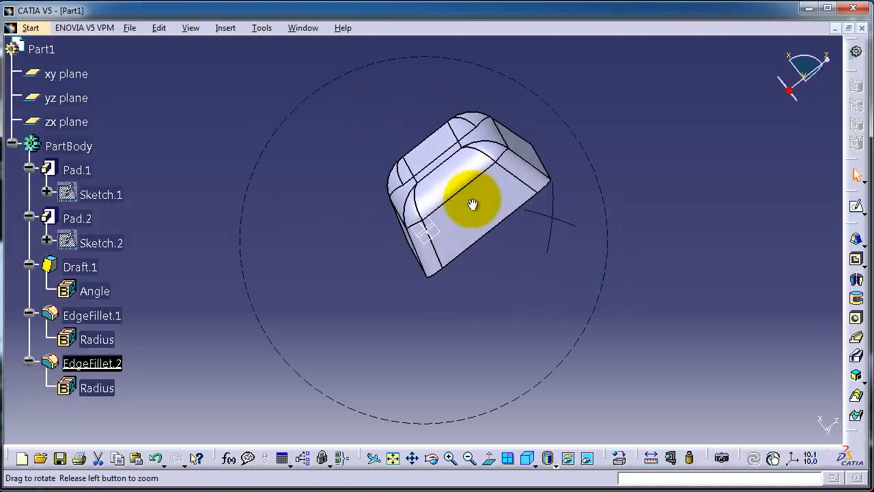
left_click_drag(473, 205, 683, 204)
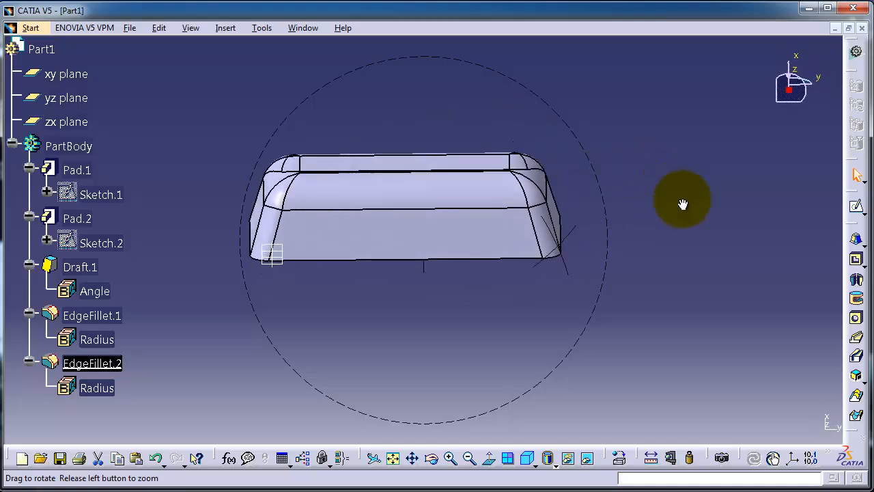
left_click_drag(684, 203, 612, 295)
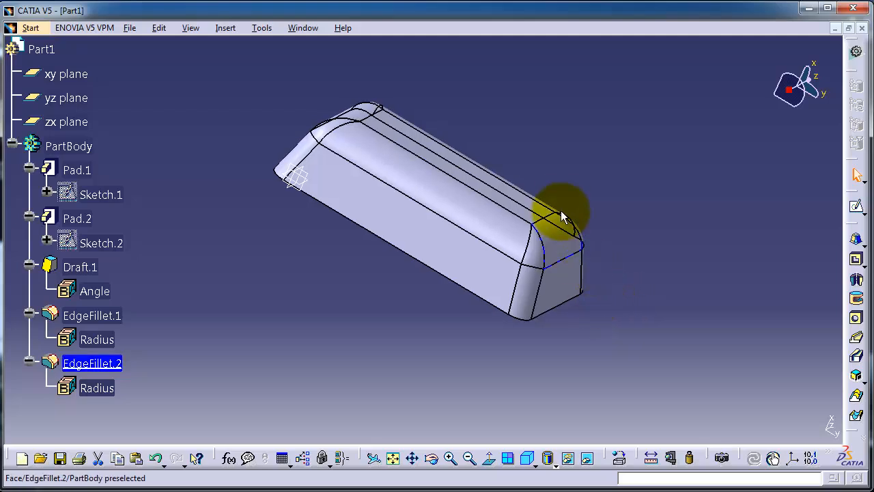
left_click_drag(560, 212, 458, 205)
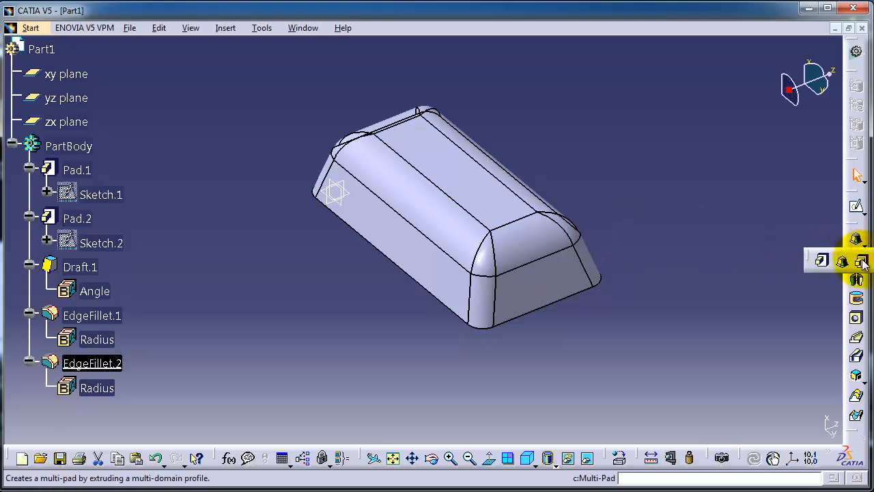
mouse_move(861, 260)
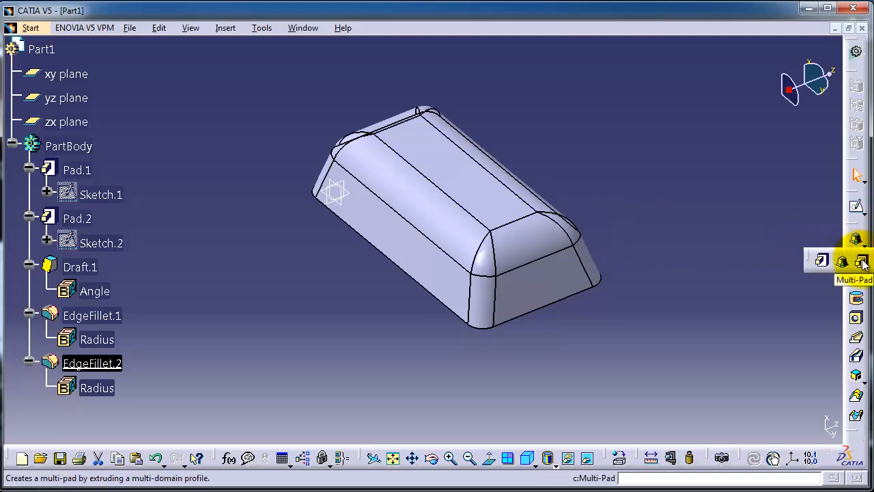